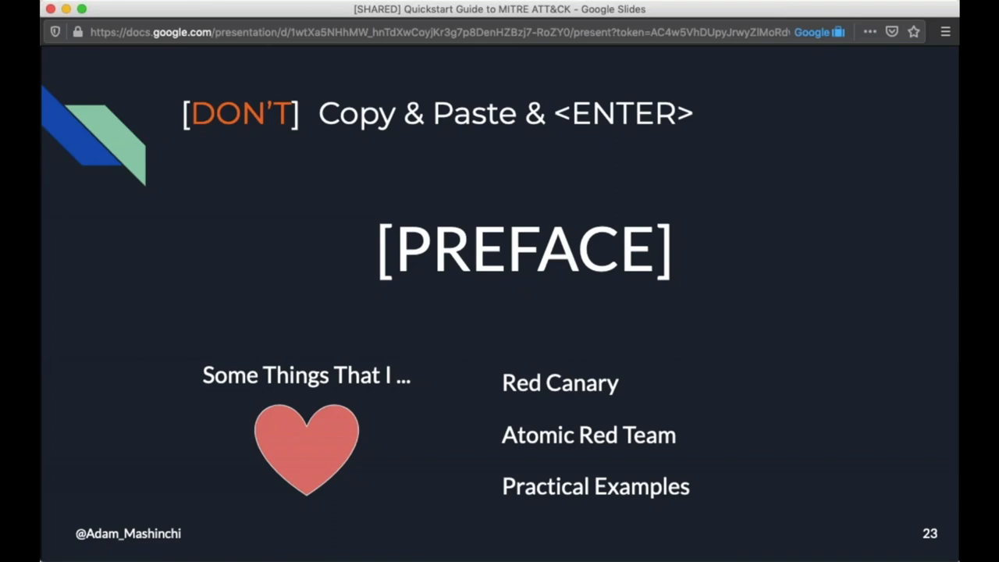
Advance the slideshow to slide 24, the Credential Dumping copy-and-paste warning.
key("Right")
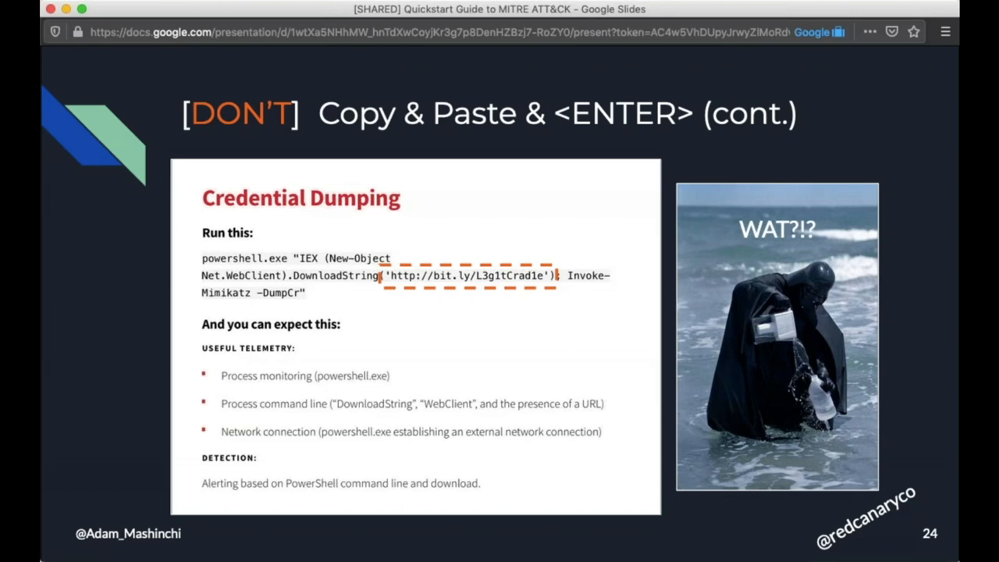